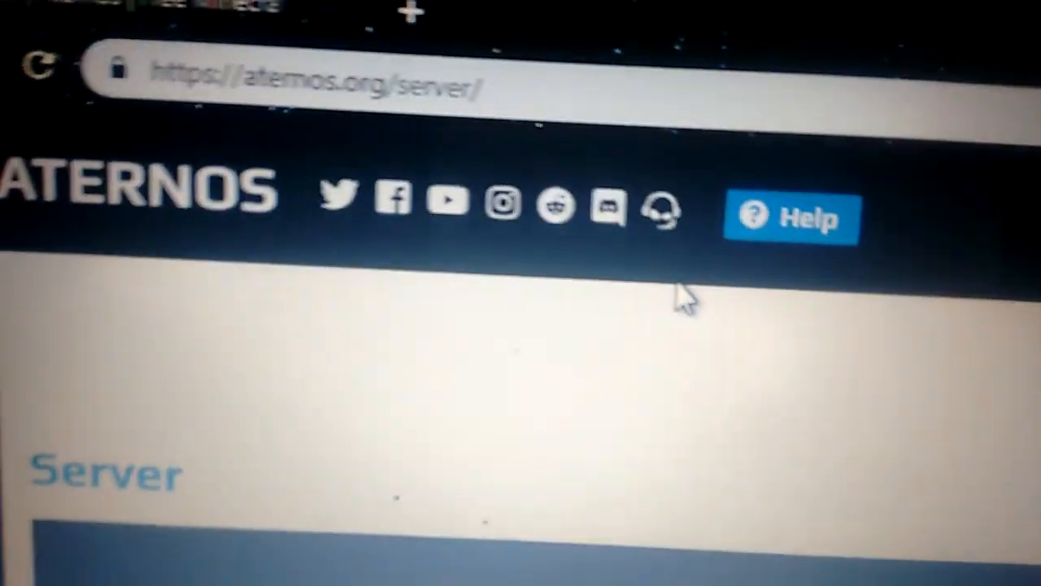
Scroll the Aternos server page to check the server address
{"action": "scroll", "scroll_direction": "down", "scroll_amount": 3}
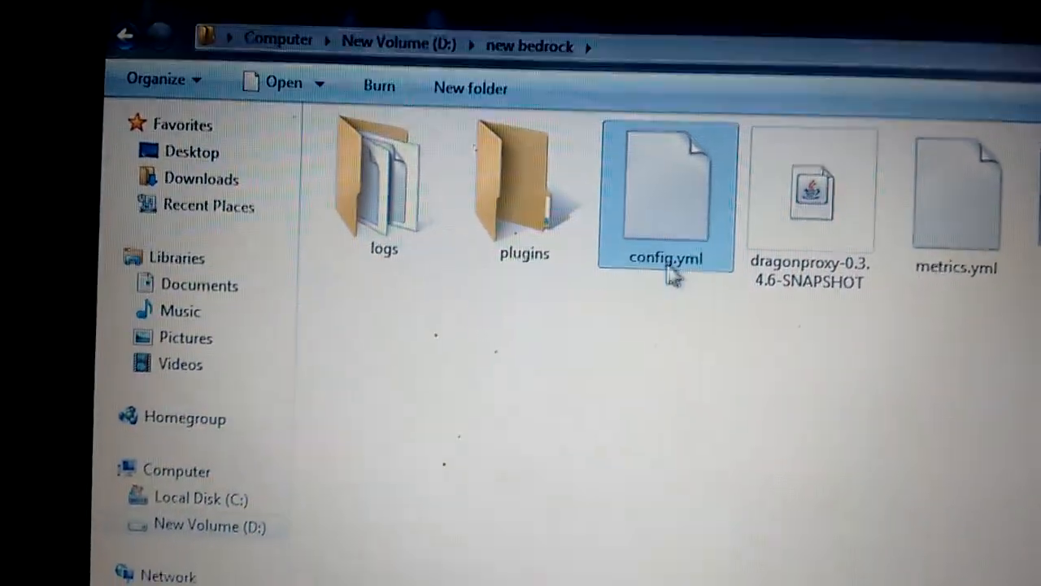
Open config.yml from D:\new bedrock in Notepad++ via the right-click menu
{"action": "right_click", "coordinate": [666, 187]}
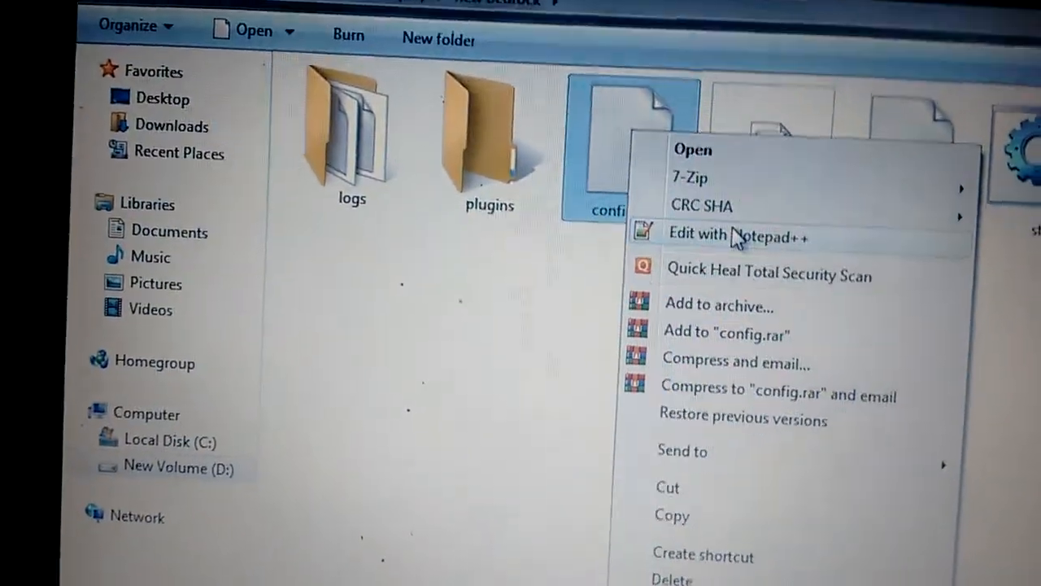
{"action": "left_click", "coordinate": [727, 234]}
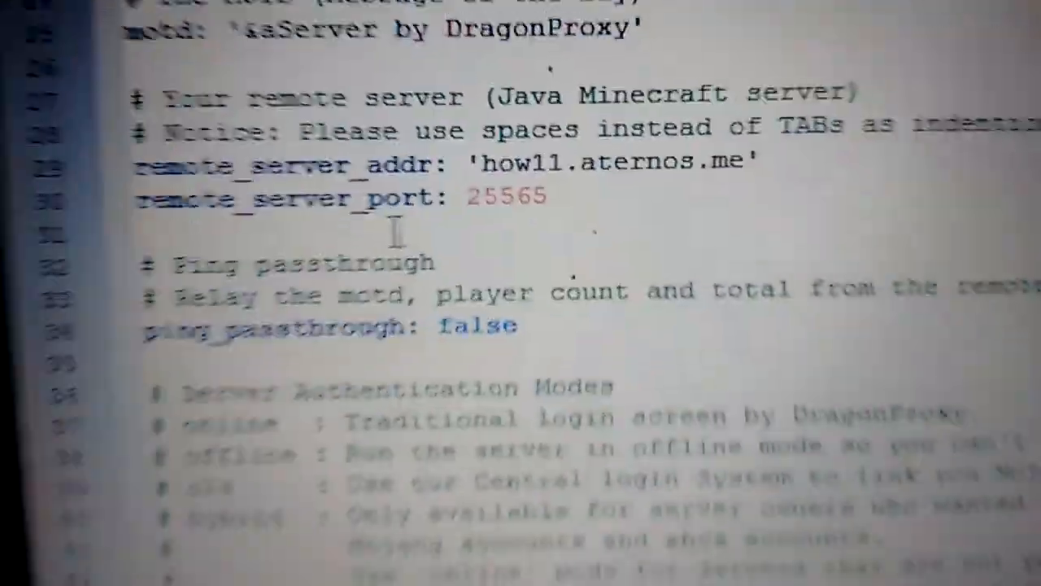
{"action": "scroll", "scroll_direction": "down", "scroll_amount": 3}
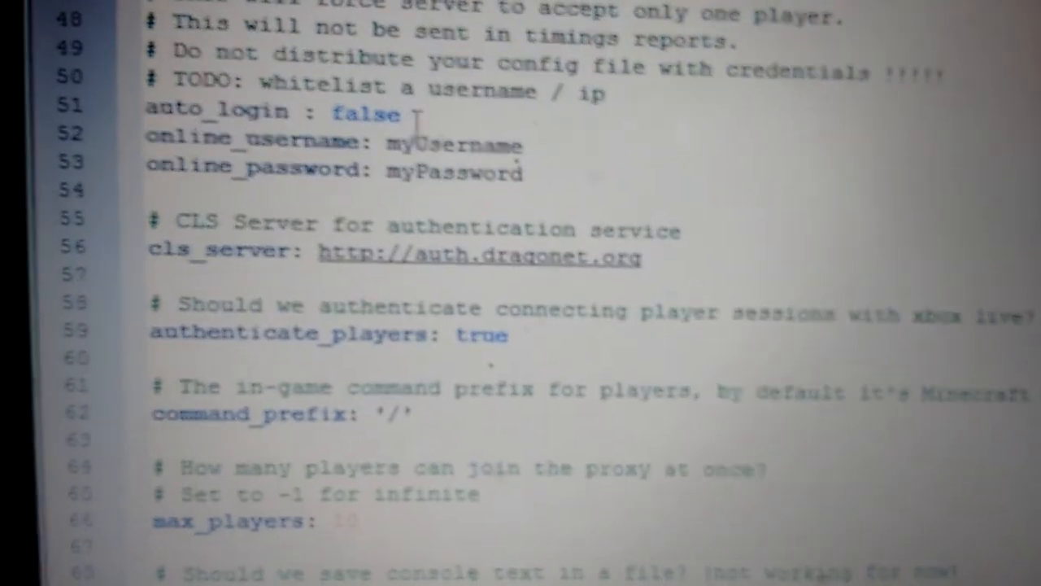
{"action": "scroll", "scroll_direction": "down", "scroll_amount": 3}
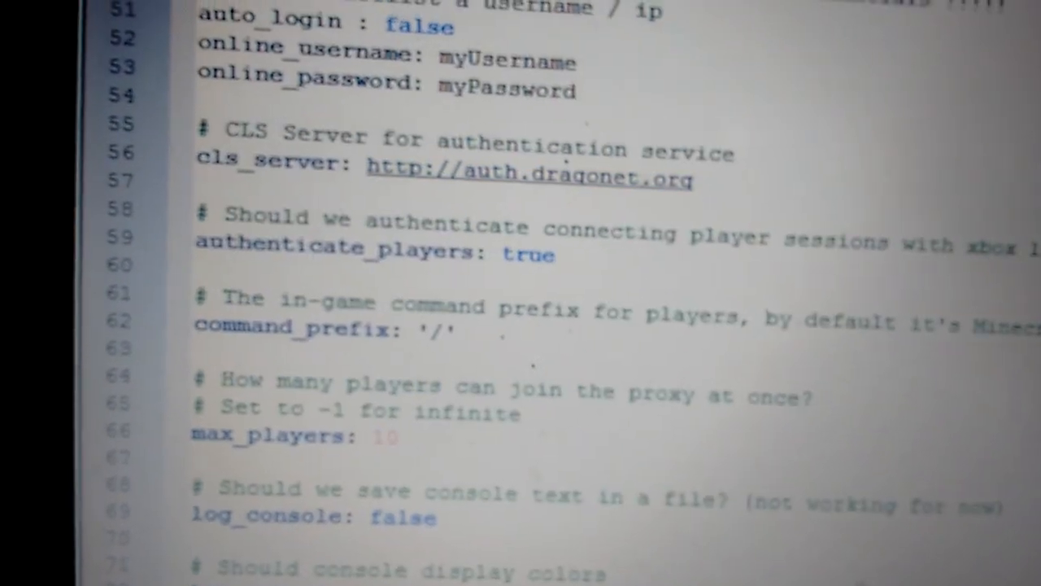
{"action": "scroll", "scroll_direction": "up", "scroll_amount": 3}
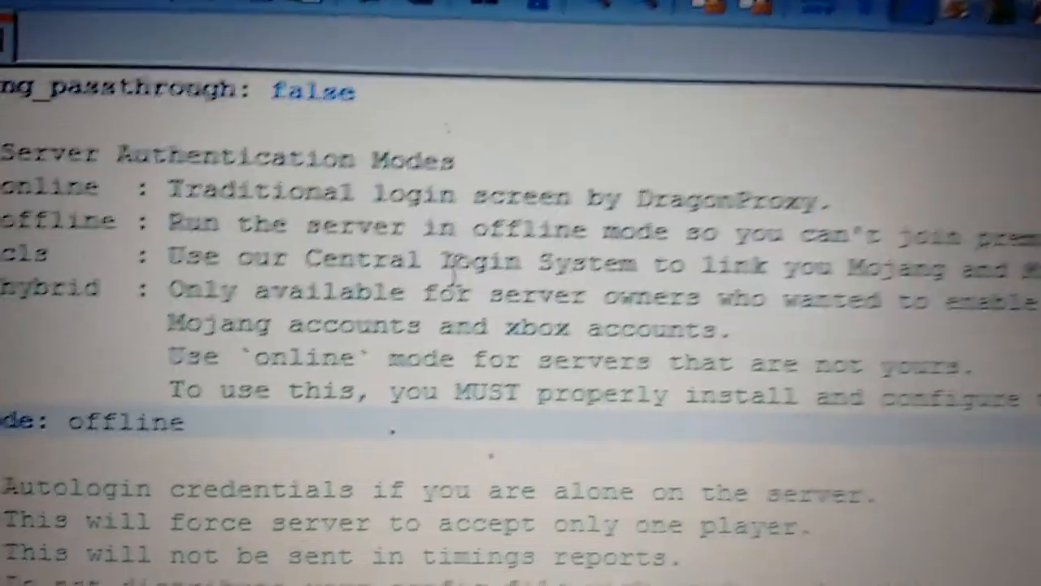
{"action": "scroll", "scroll_direction": "down", "scroll_amount": 3}
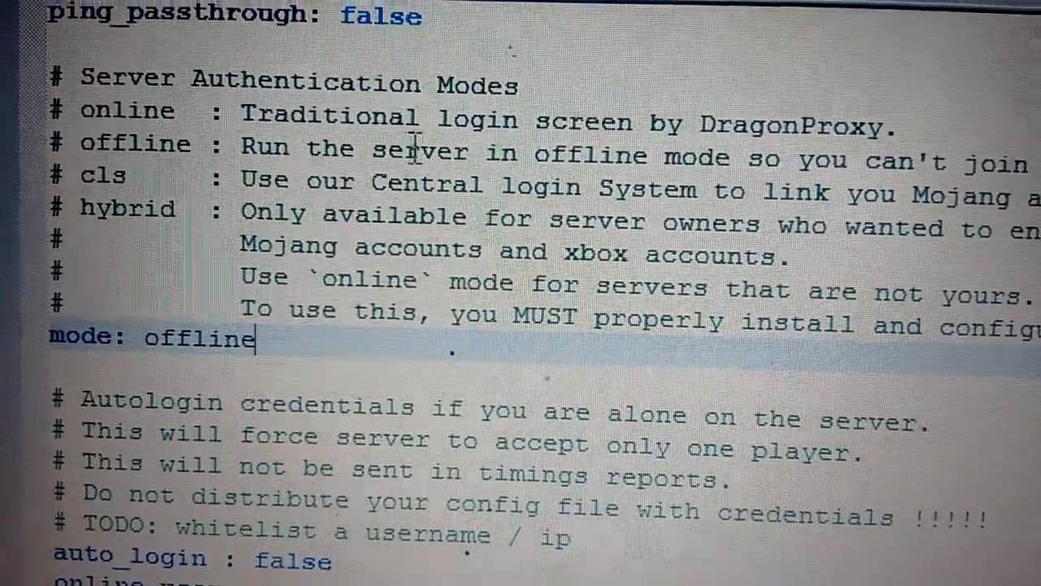
{"action": "scroll", "scroll_direction": "down", "scroll_amount": 3}
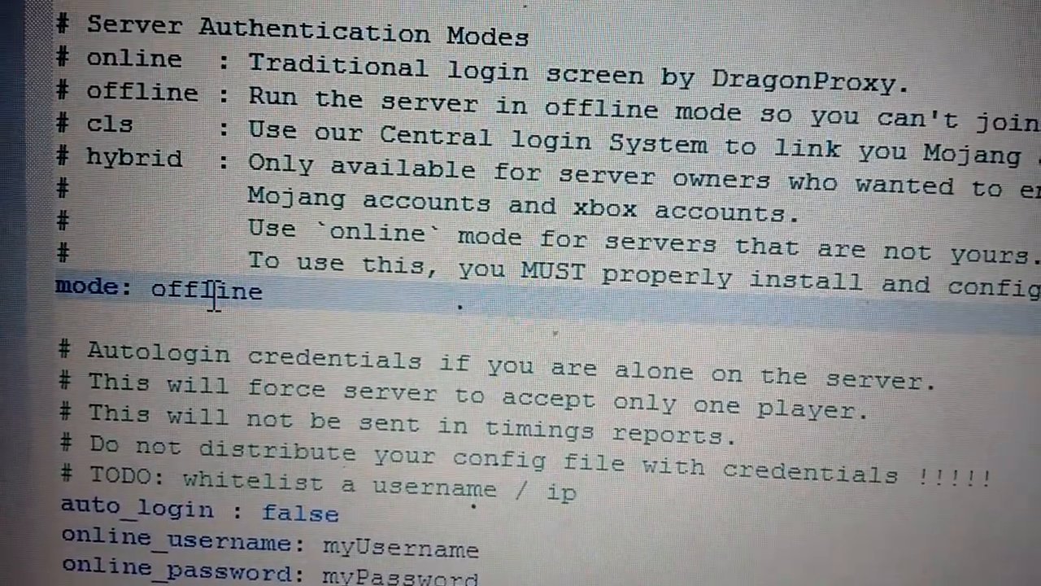
{"action": "double_click", "coordinate": [216, 290]}
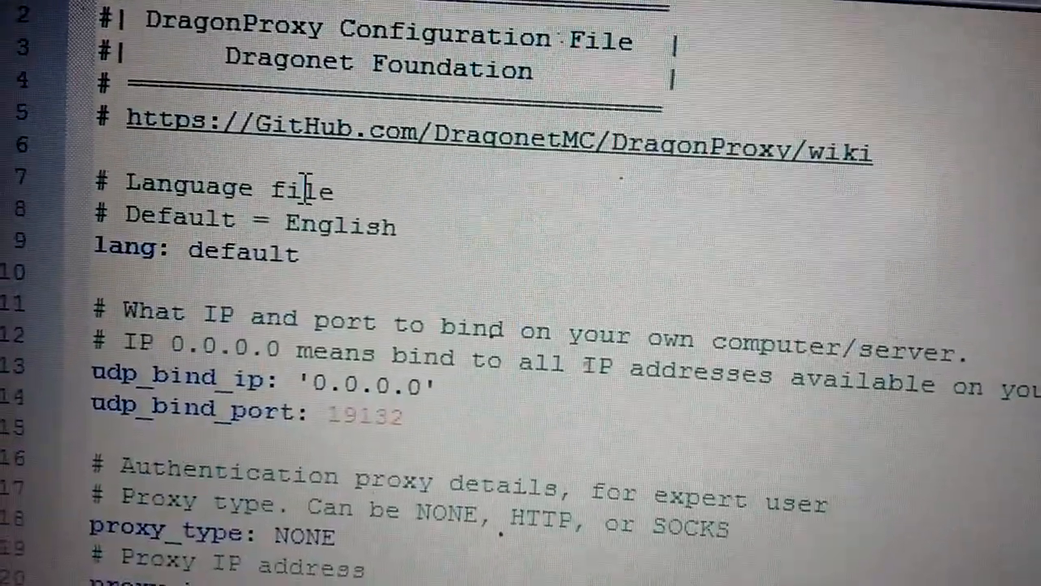
Scroll through config.yml to review the bind IP and port settings
{"action": "scroll", "scroll_direction": "down", "scroll_amount": 3}
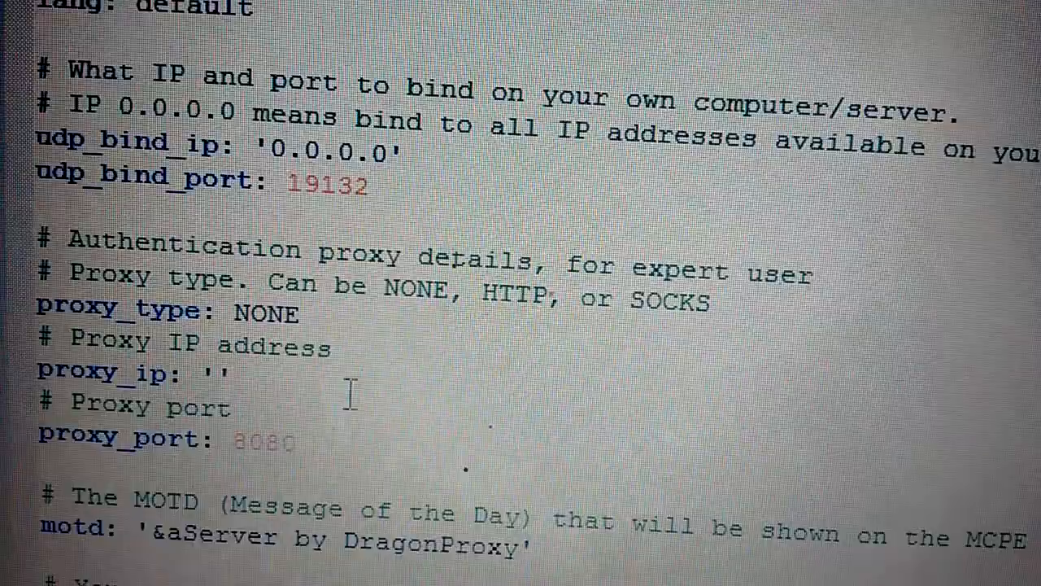
{"action": "scroll", "scroll_direction": "down", "scroll_amount": 3}
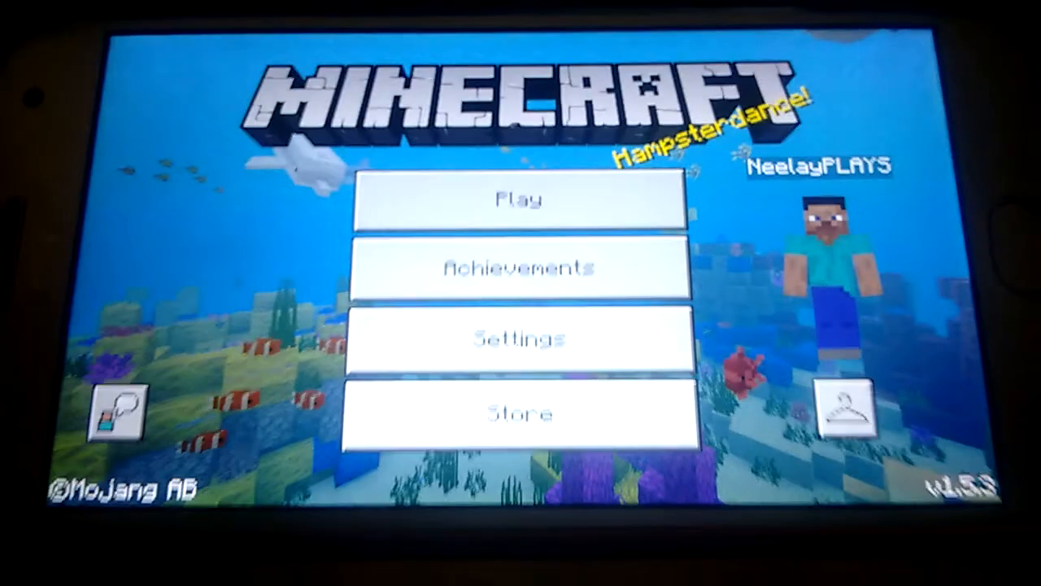
Open Minecraft PE's play screen to try joining the DragonProxy server
{"action": "left_click", "coordinate": [521, 199]}
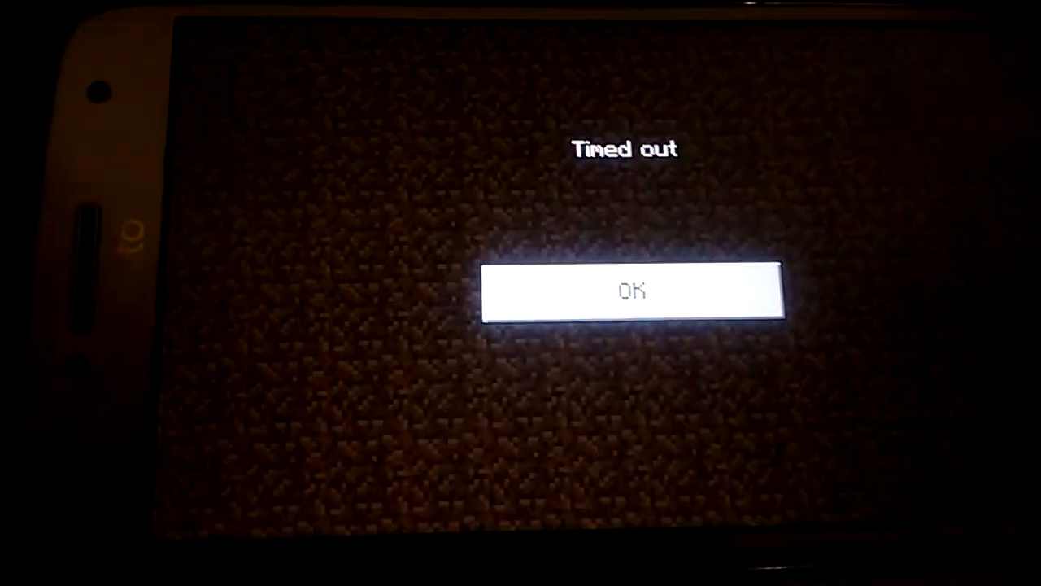
Dismiss the Timed out message and reopen the play screen listing DragonProxy v1.5.0
{"action": "left_click", "coordinate": [633, 291]}
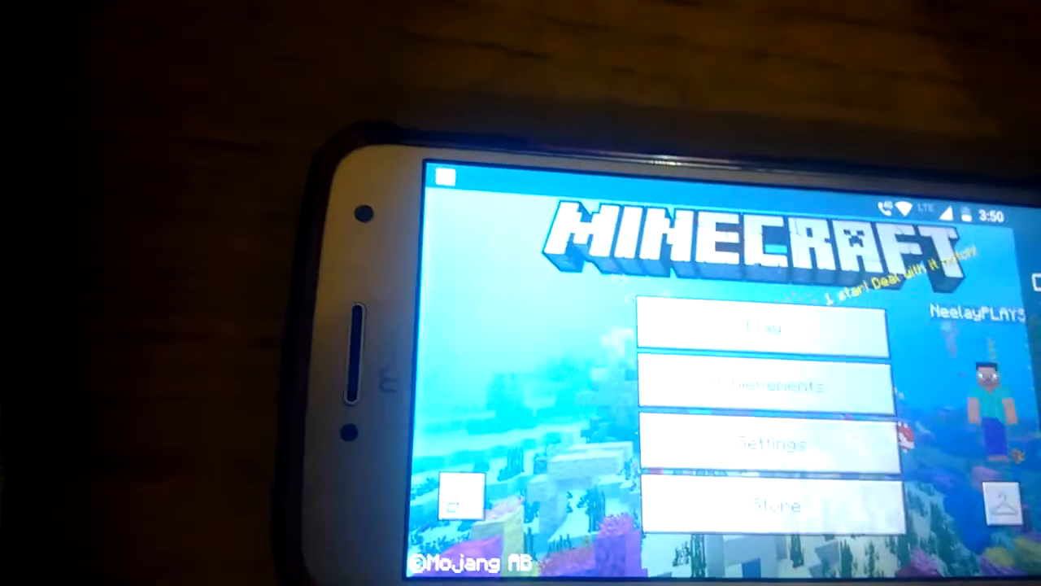
{"action": "left_click", "coordinate": [741, 328]}
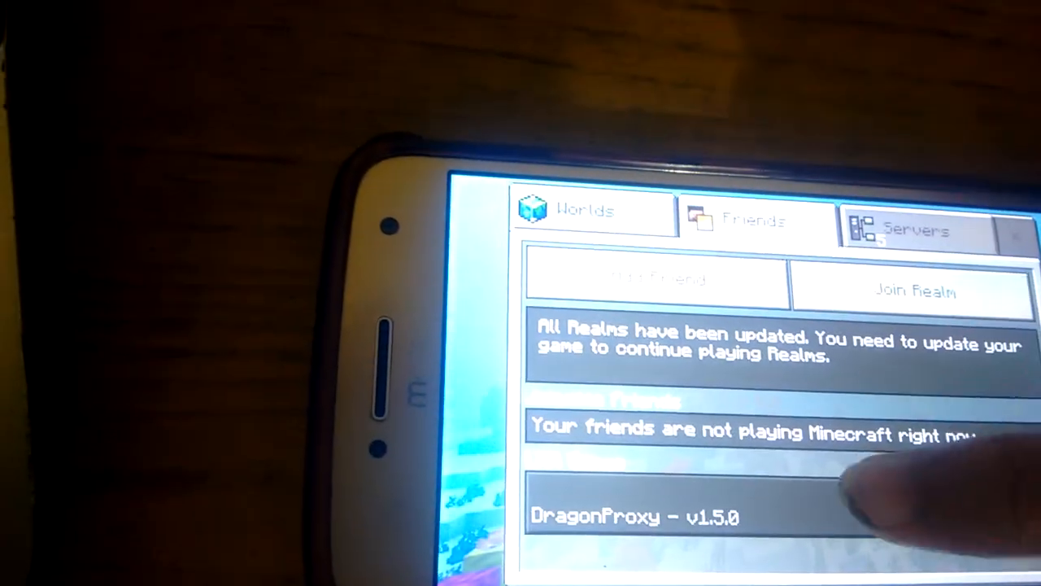